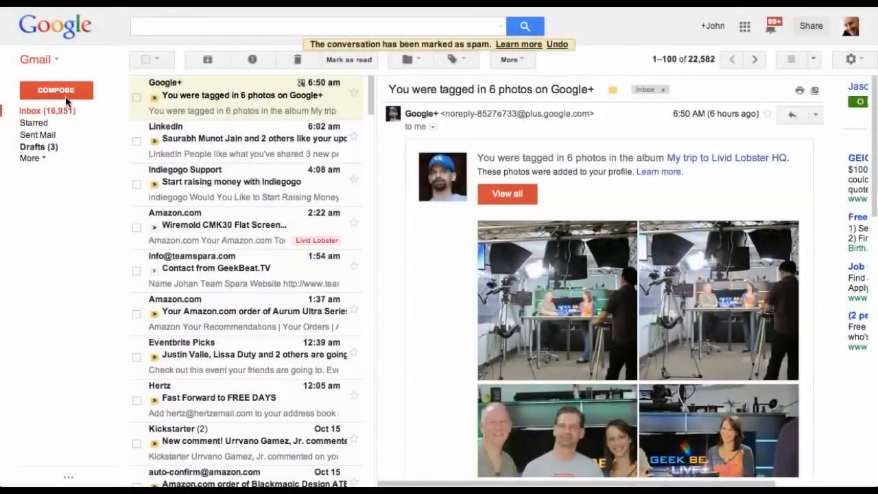
Open a blank New Message window with the Compose button
{"action": "left_click", "coordinate": [56, 90]}
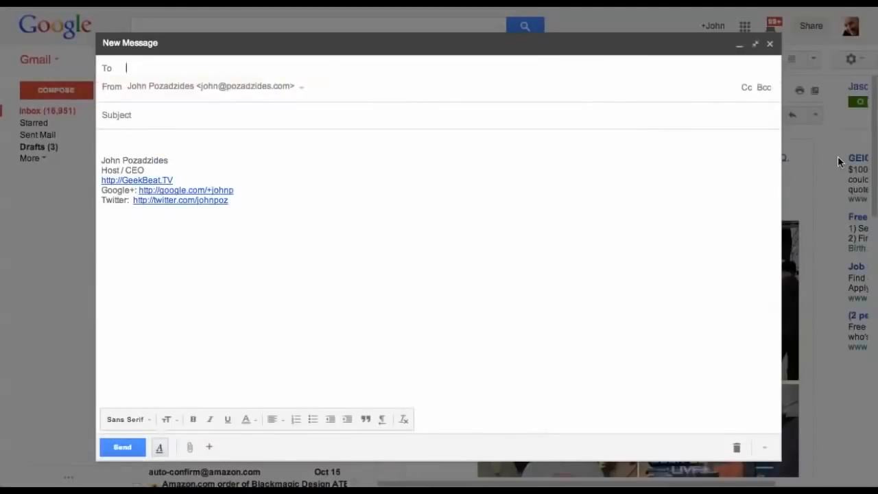
{"action": "mouse_move", "coordinate": [403, 139]}
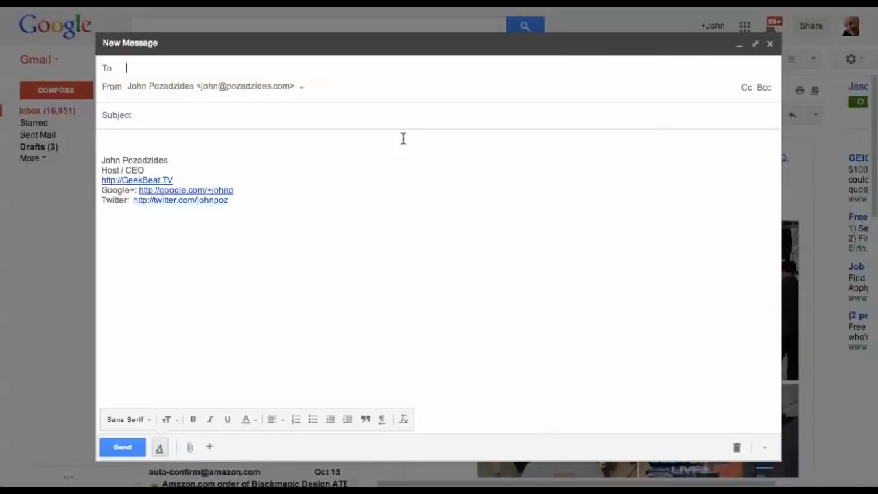
{"action": "type", "text": "c"}
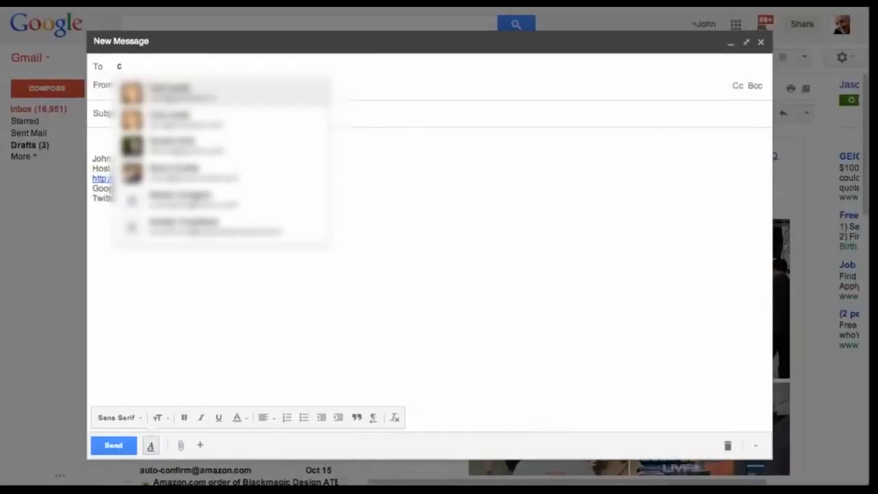
{"action": "left_click", "coordinate": [172, 93]}
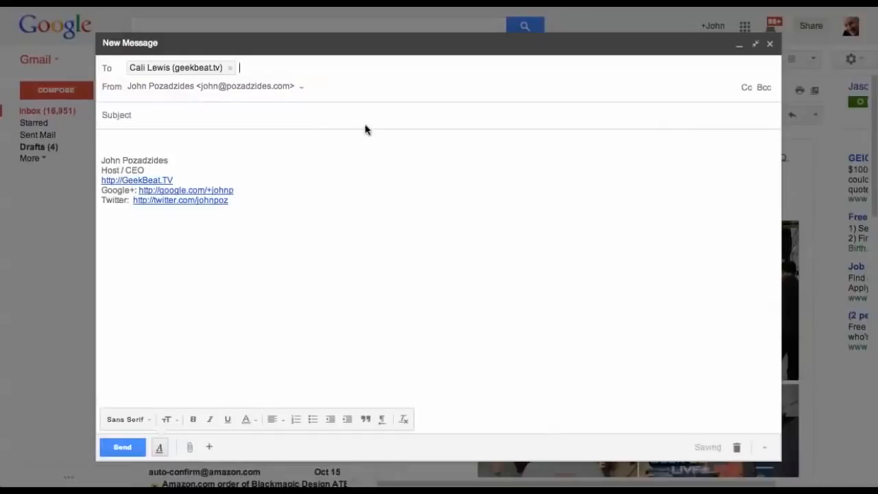
{"action": "mouse_move", "coordinate": [367, 108]}
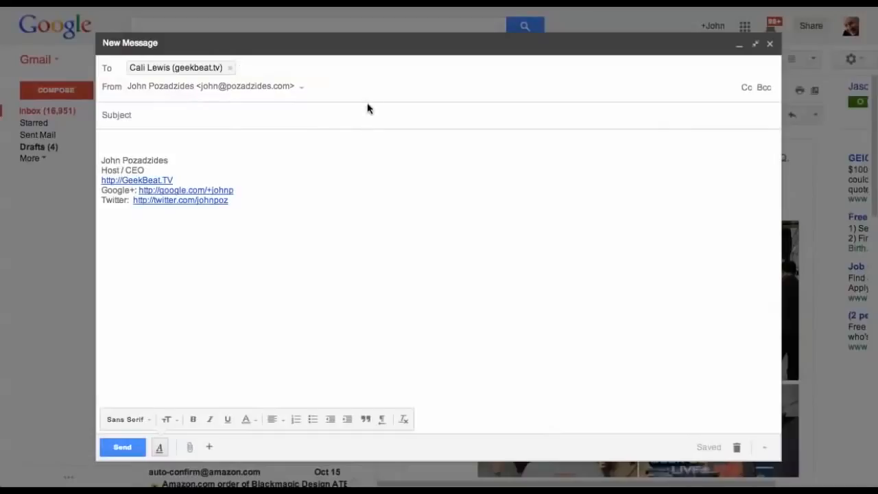
{"action": "mouse_move", "coordinate": [379, 101]}
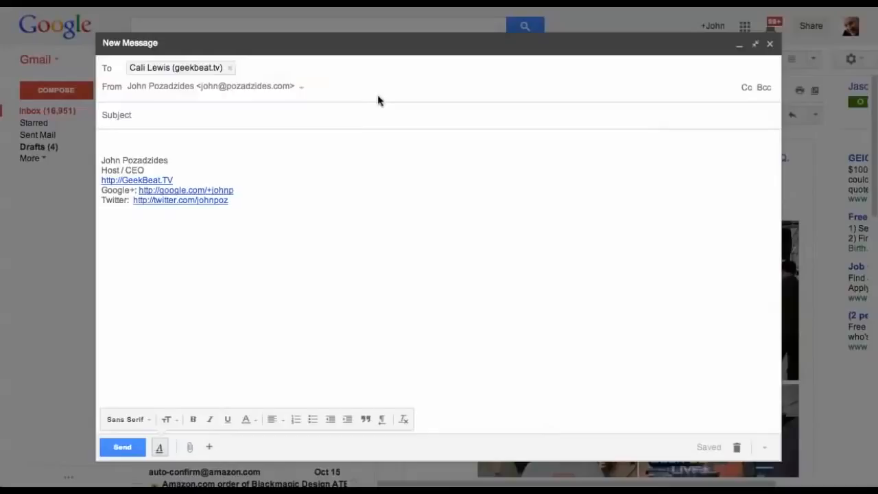
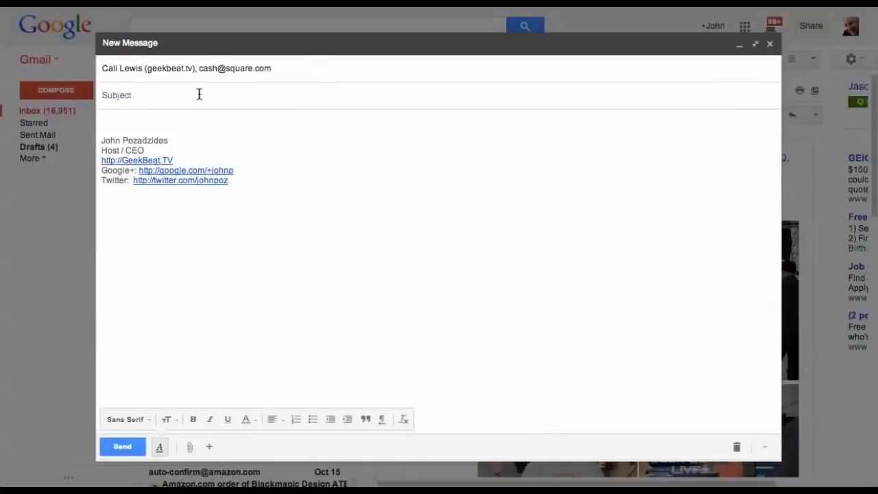
Set the subject to '$5' and send from the geekbeat.tv address
{"action": "type", "text": "$"}
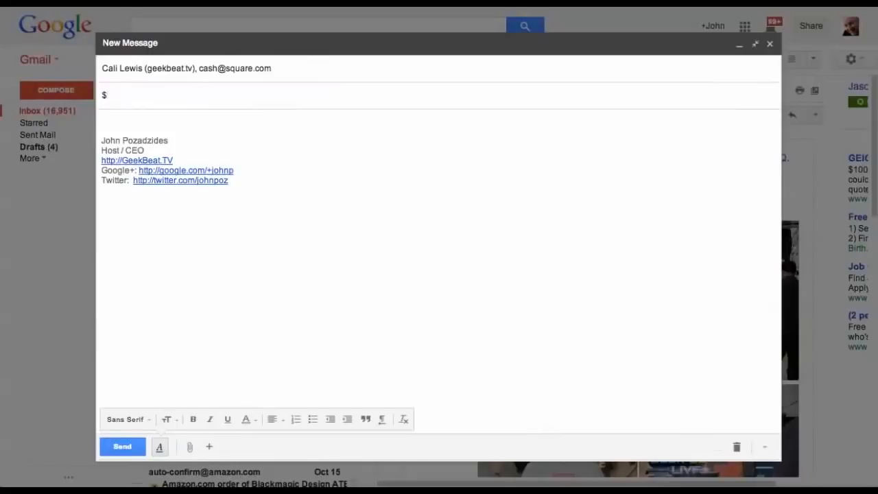
{"action": "type", "text": "5"}
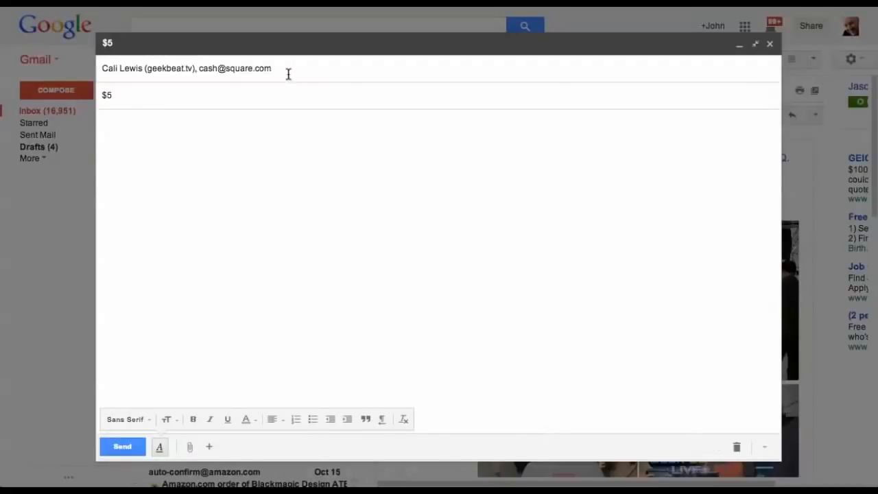
{"action": "left_click", "coordinate": [309, 68]}
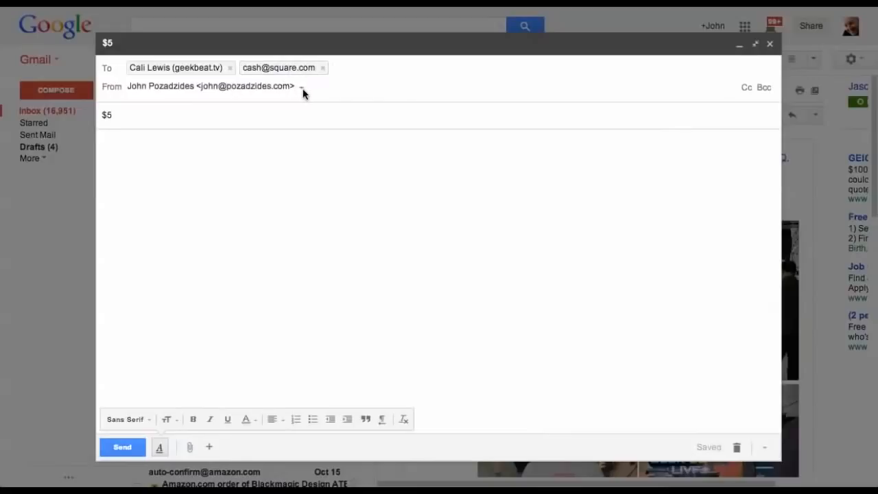
{"action": "left_click", "coordinate": [302, 91]}
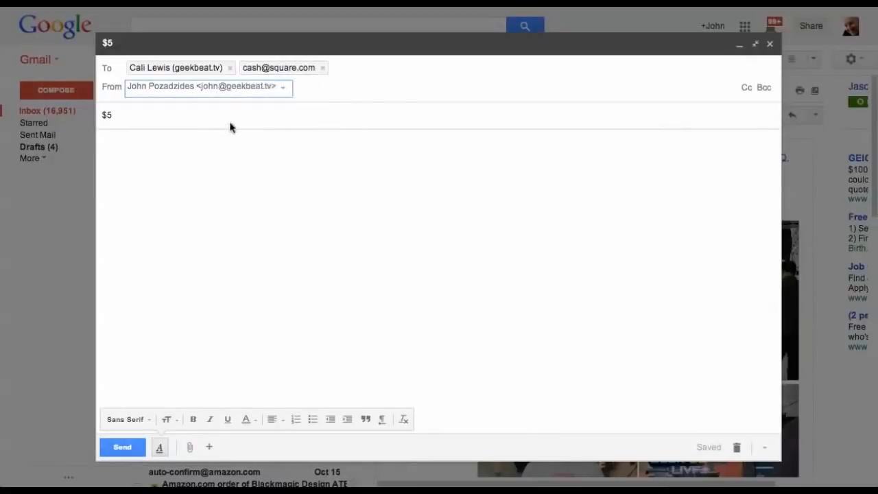
{"action": "left_click", "coordinate": [283, 85]}
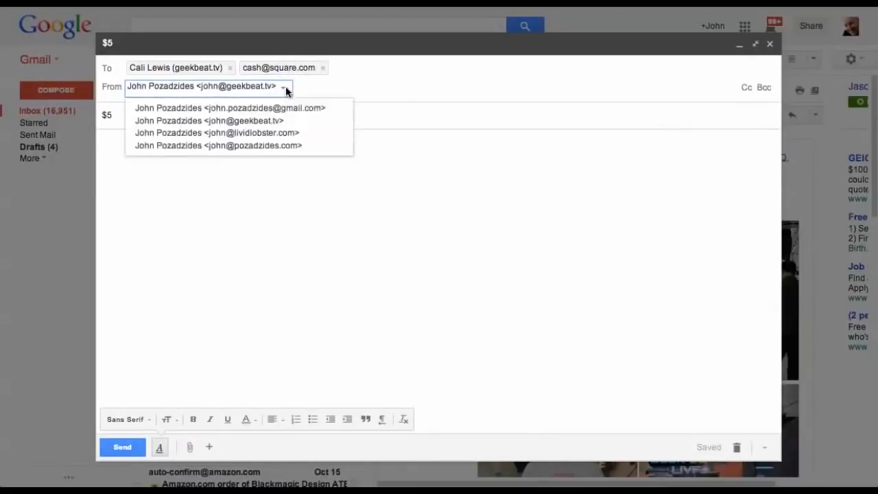
{"action": "left_click", "coordinate": [218, 132]}
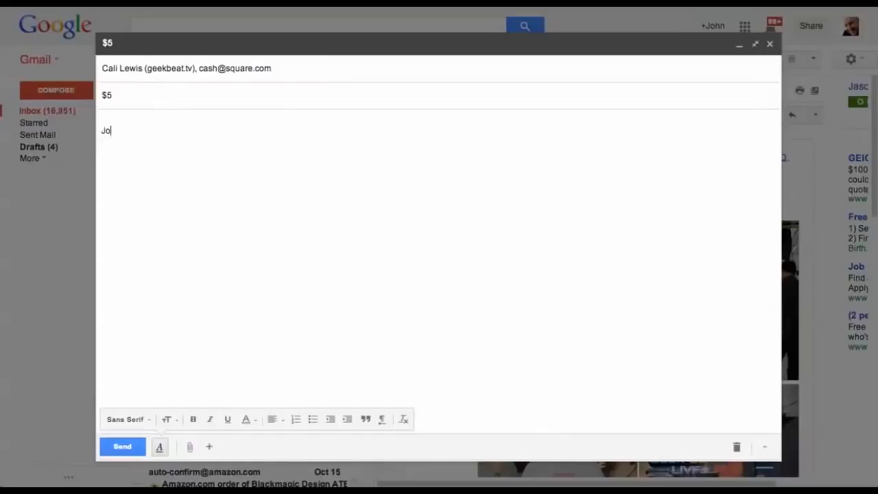
Write 'Because you're cool. Go get a Pumpkin Spice Latte.' as the message body
{"action": "type", "text": "Because you're"}
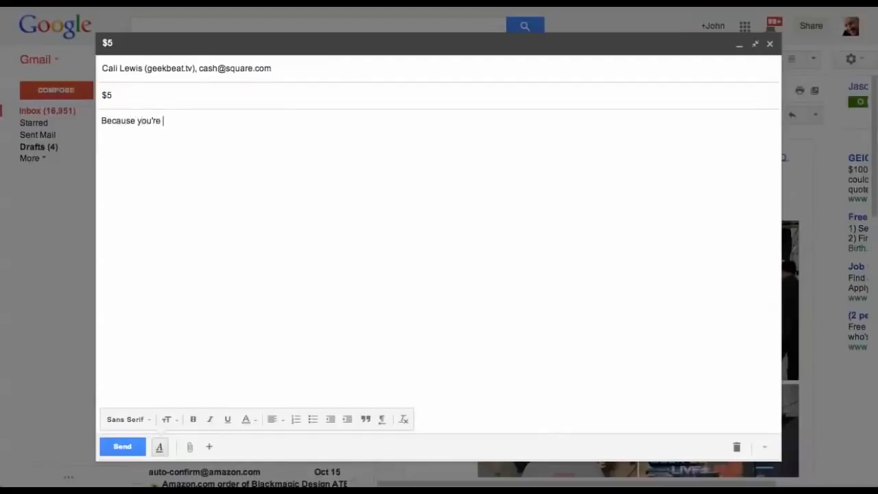
{"action": "type", "text": "cool."}
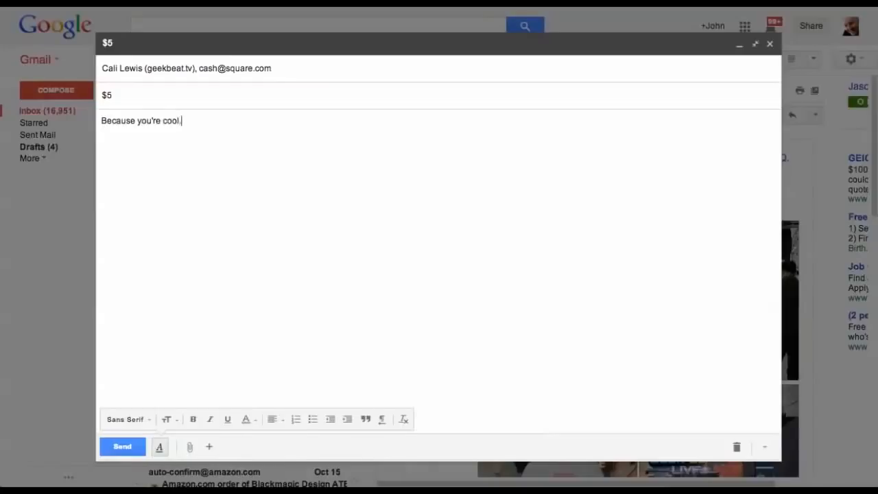
{"action": "type", "text": "\" \""}
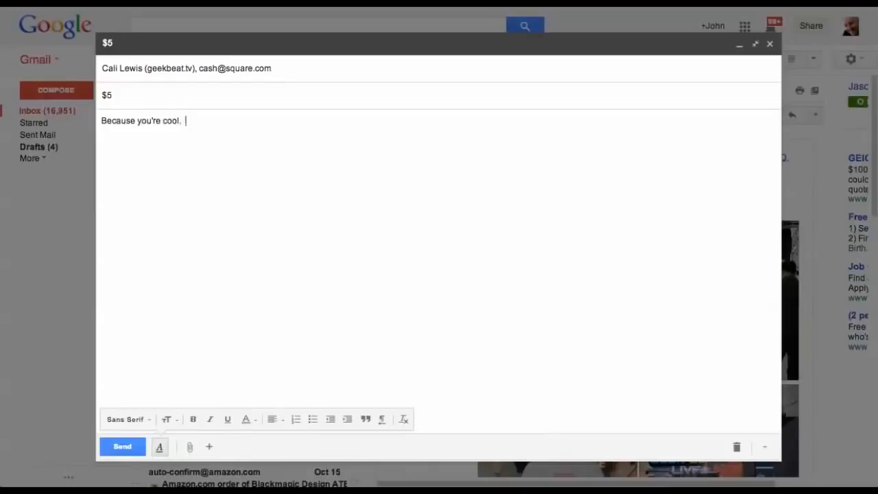
{"action": "type", "text": "Go get"}
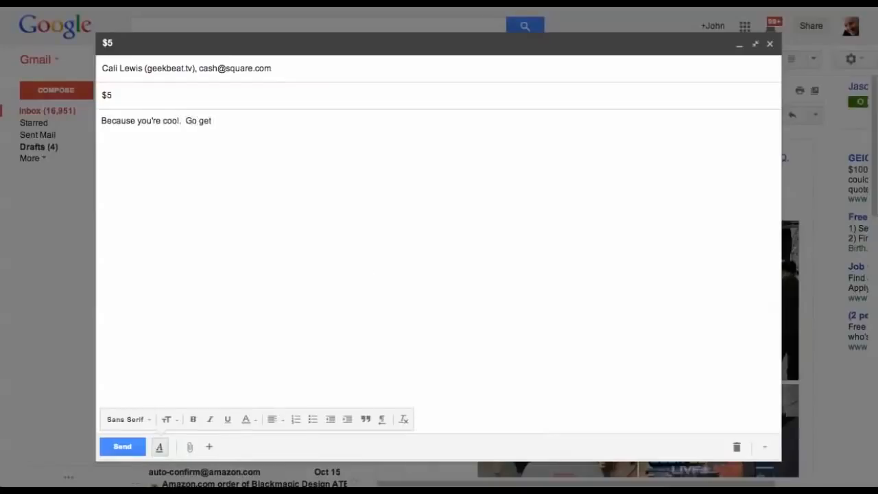
{"action": "type", "text": "a"}
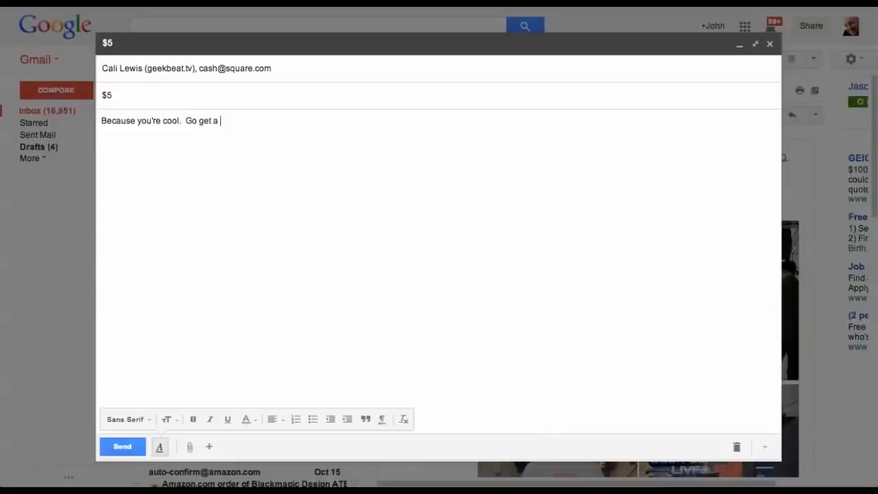
{"action": "type", "text": "Pump"}
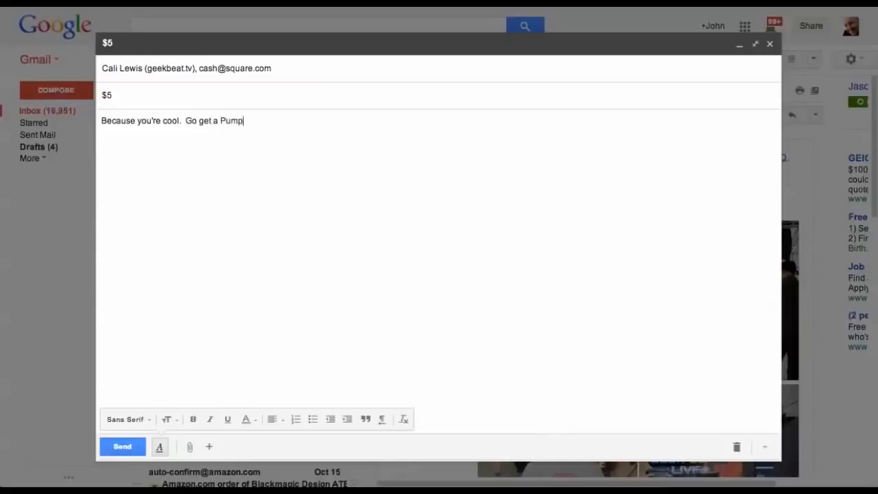
{"action": "type", "text": "kin Spice Latt"}
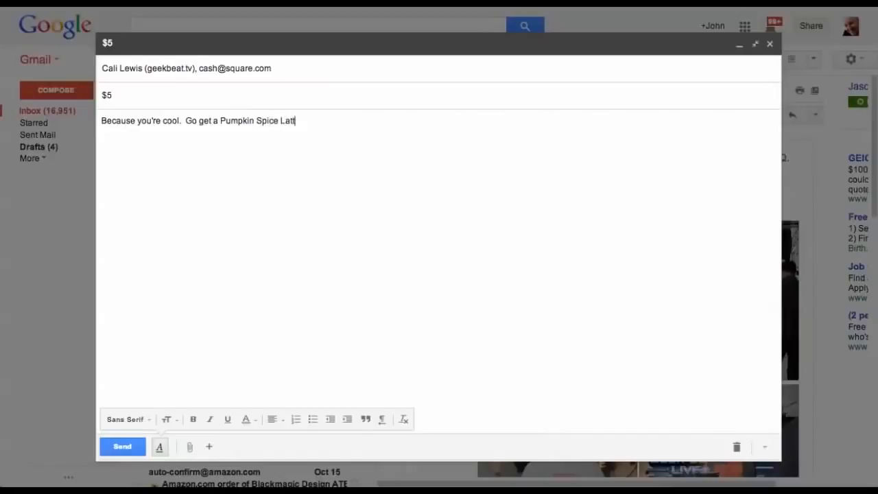
{"action": "type", "text": "e."}
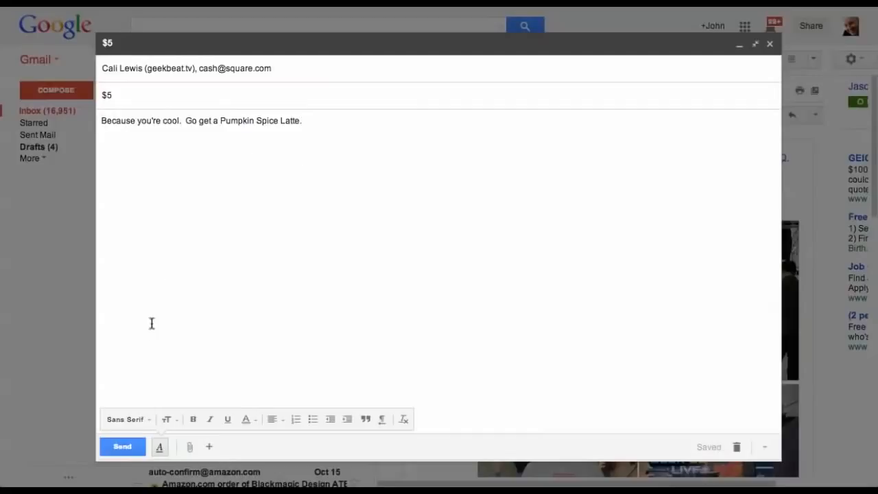
{"action": "left_click", "coordinate": [122, 447]}
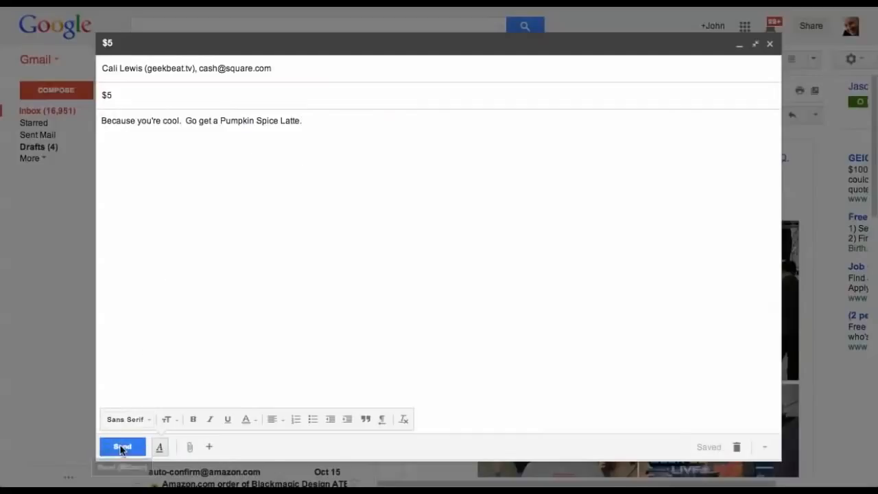
{"action": "left_click", "coordinate": [122, 446]}
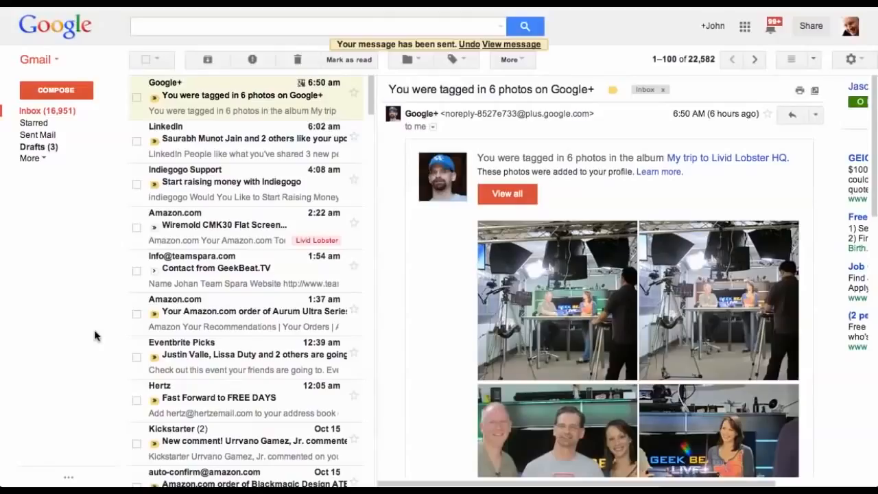
{"action": "mouse_move", "coordinate": [75, 56]}
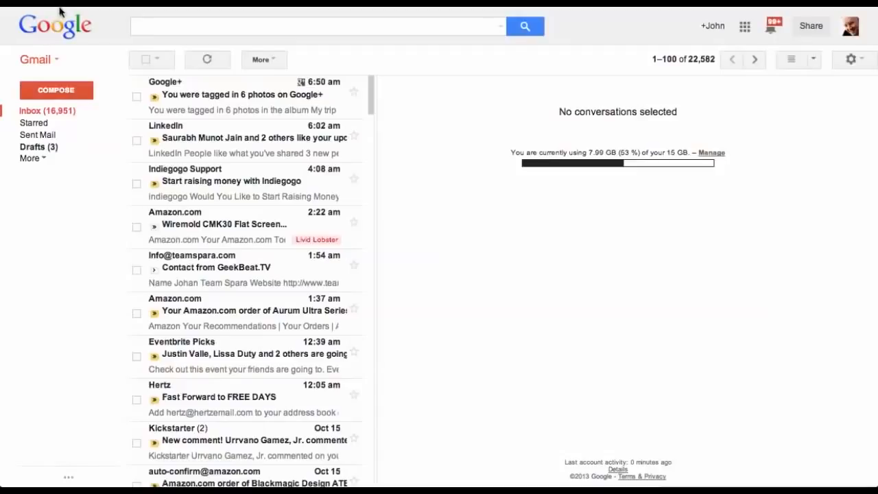
{"action": "mouse_move", "coordinate": [98, 155]}
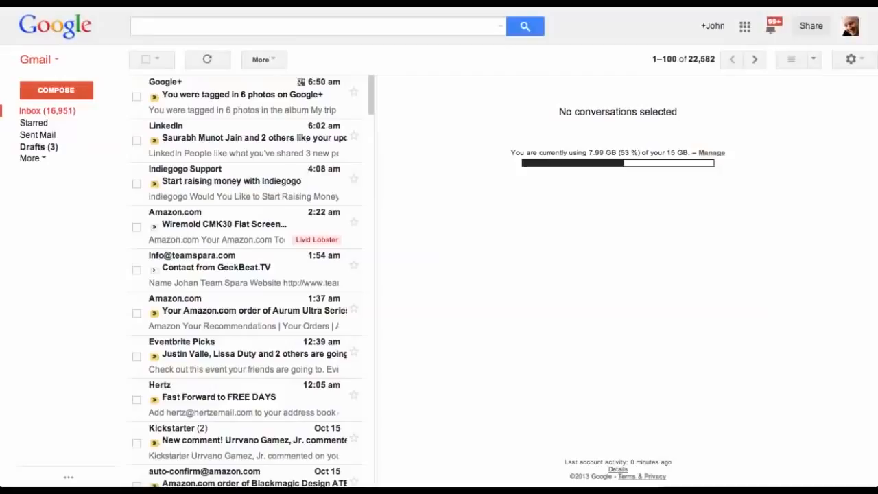
{"action": "mouse_move", "coordinate": [67, 196]}
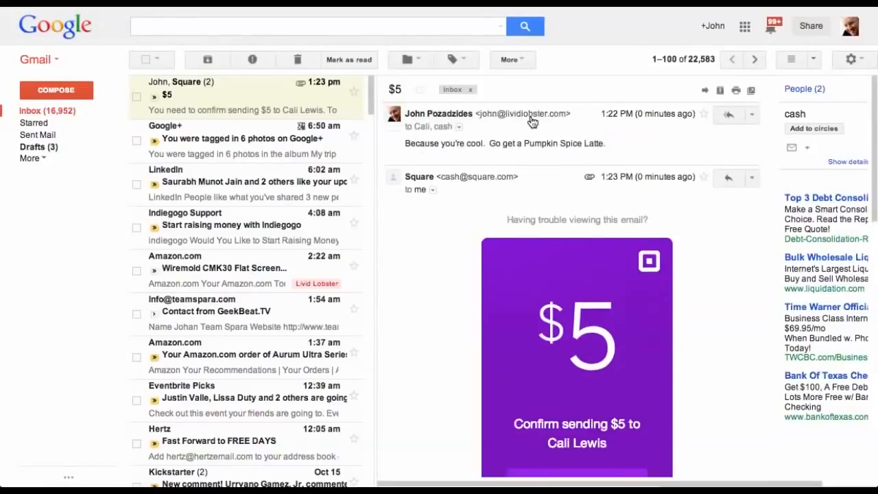
{"action": "mouse_move", "coordinate": [432, 264]}
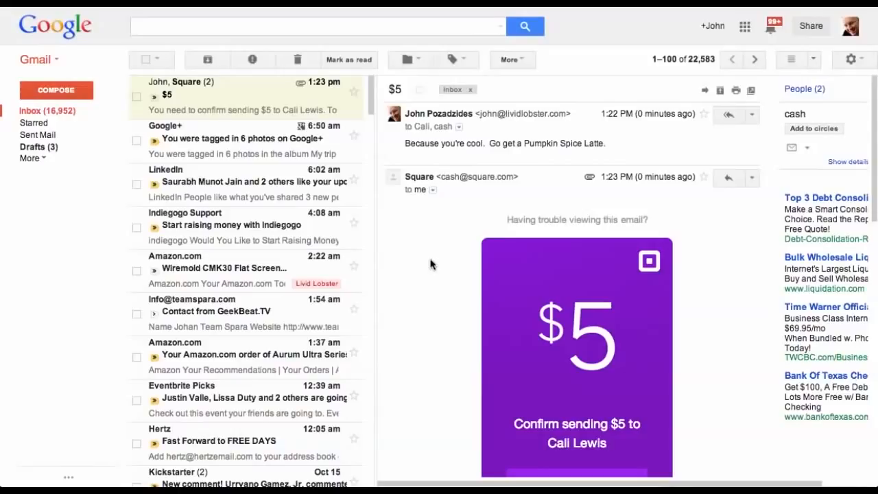
Scroll to Square's message in the $5 thread and confirm paying Cali Lewis
{"action": "scroll", "scroll_direction": "down", "scroll_amount": 3}
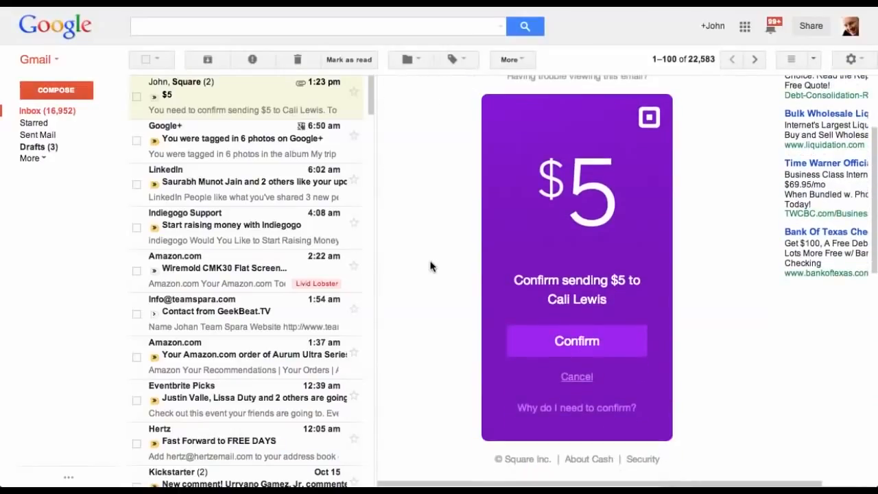
{"action": "scroll", "scroll_direction": "down", "scroll_amount": 3}
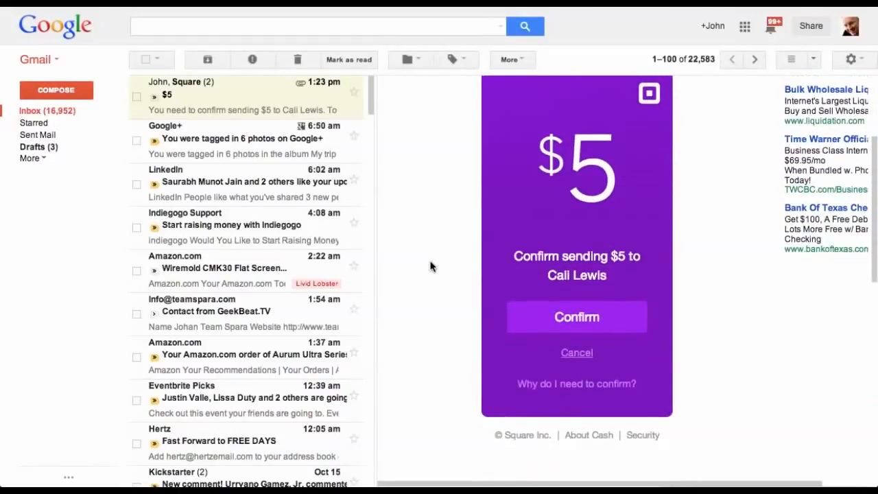
{"action": "left_click", "coordinate": [576, 317]}
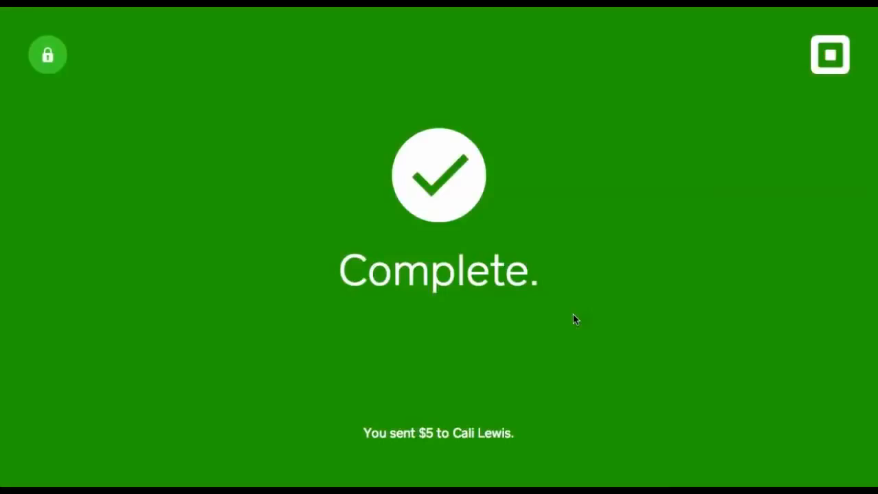
{"action": "mouse_move", "coordinate": [573, 237]}
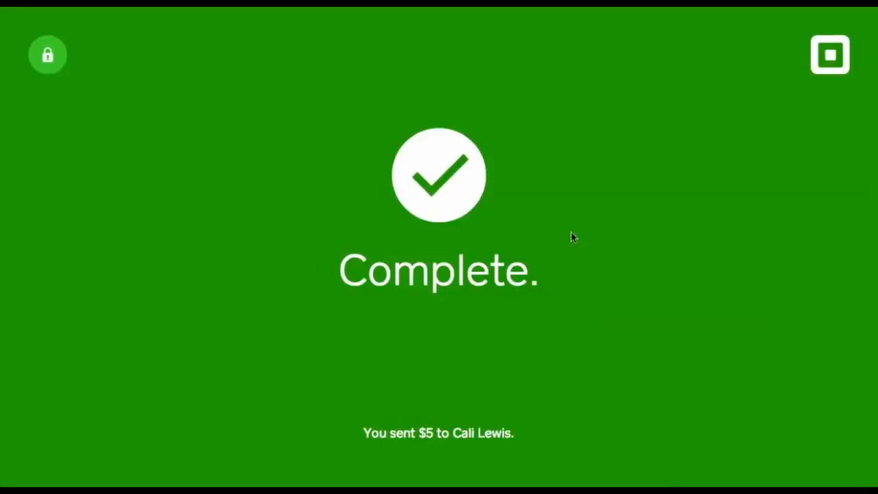
{"action": "mouse_move", "coordinate": [467, 369]}
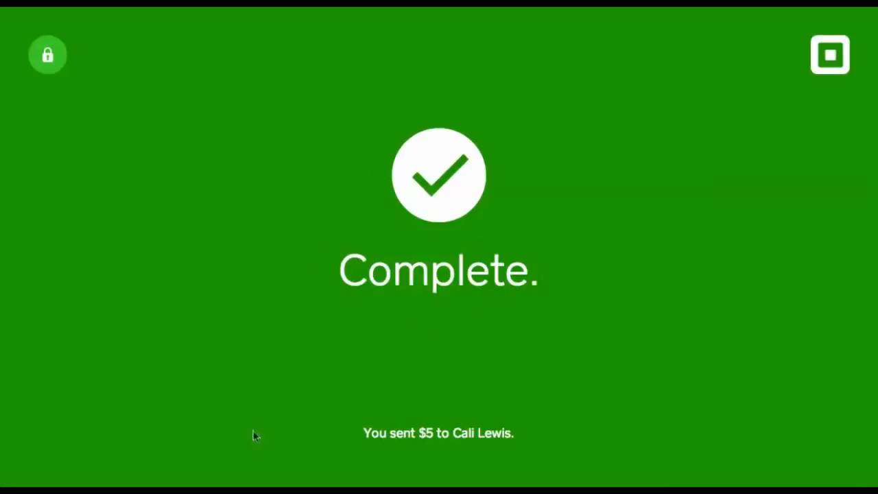
{"action": "mouse_move", "coordinate": [368, 381]}
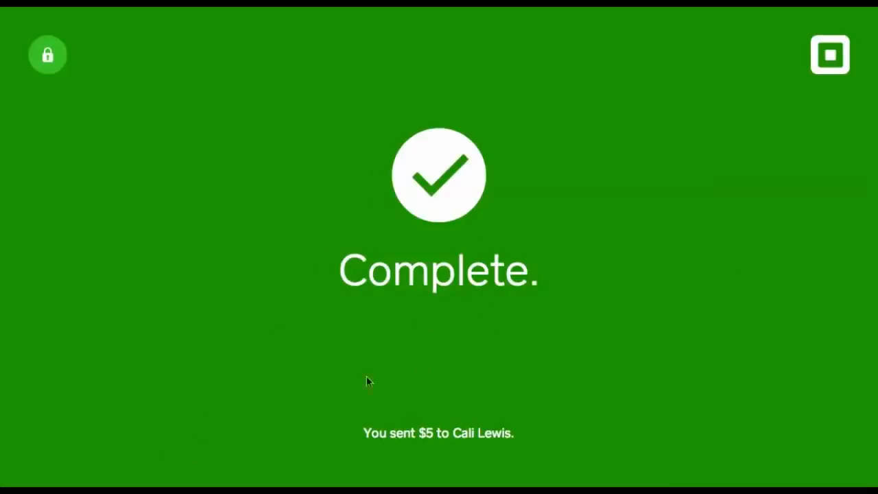
{"action": "mouse_move", "coordinate": [88, 456]}
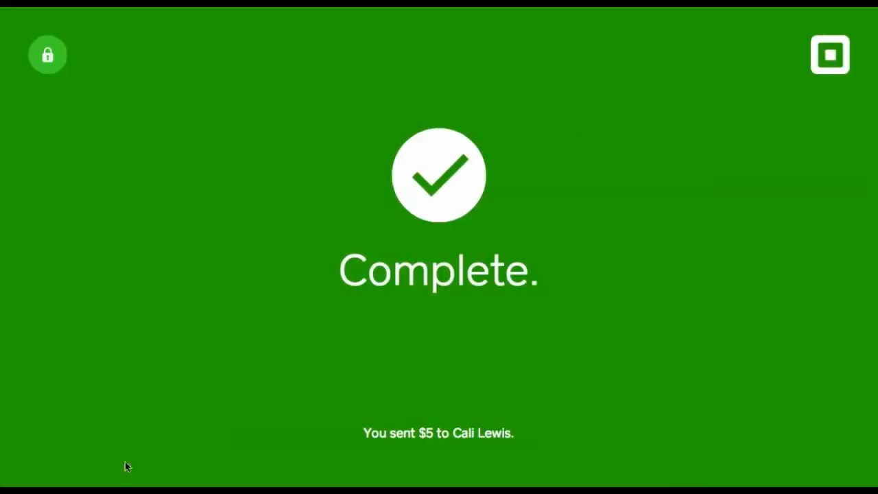
{"action": "mouse_move", "coordinate": [131, 442]}
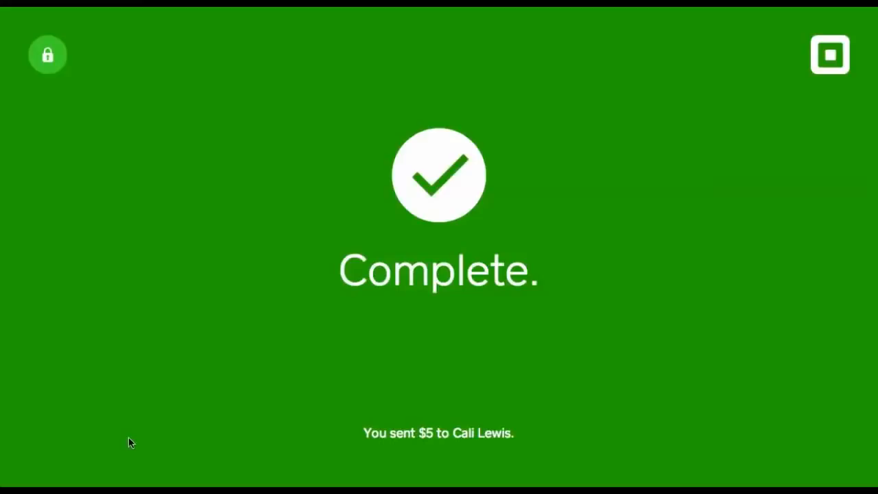
{"action": "mouse_move", "coordinate": [157, 452]}
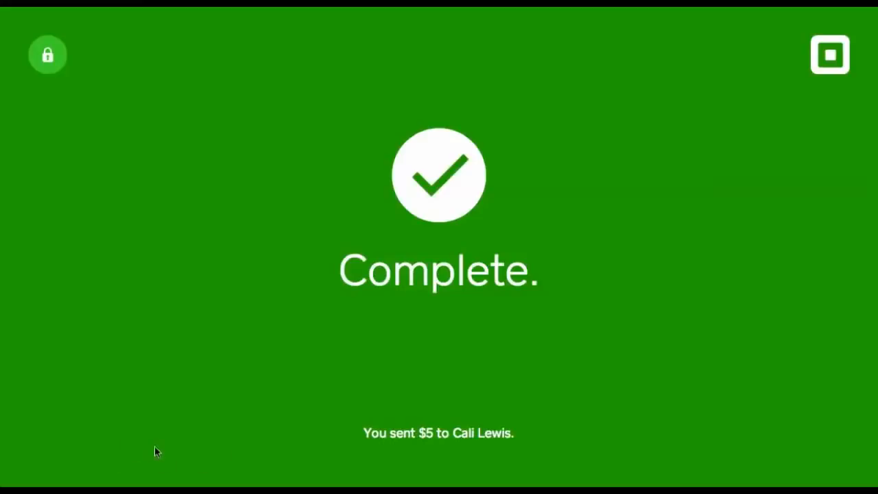
{"action": "mouse_move", "coordinate": [150, 446]}
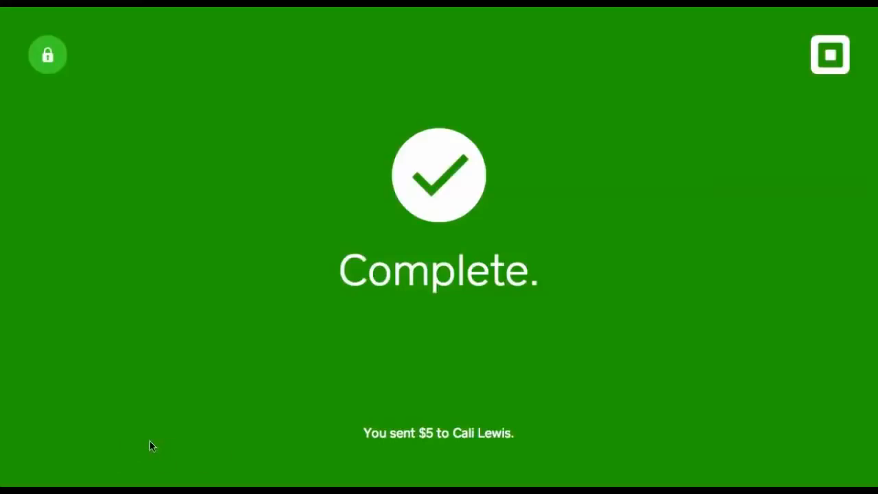
{"action": "mouse_move", "coordinate": [467, 454]}
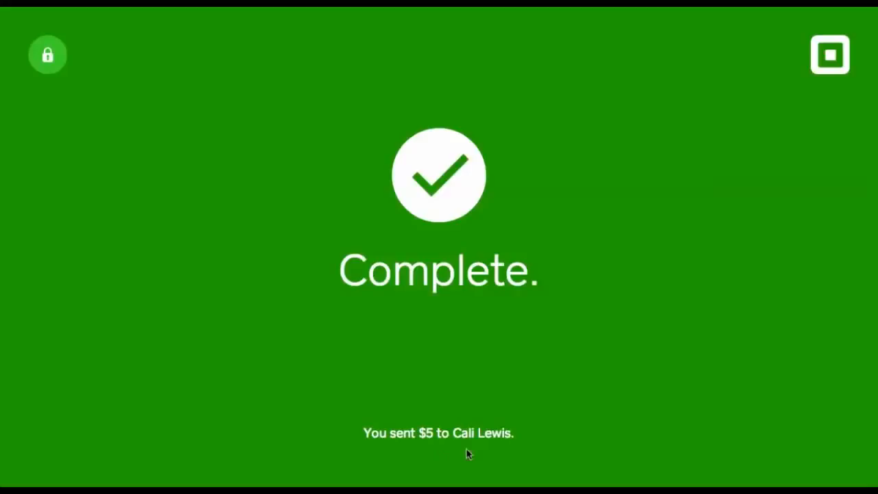
{"action": "mouse_move", "coordinate": [480, 451]}
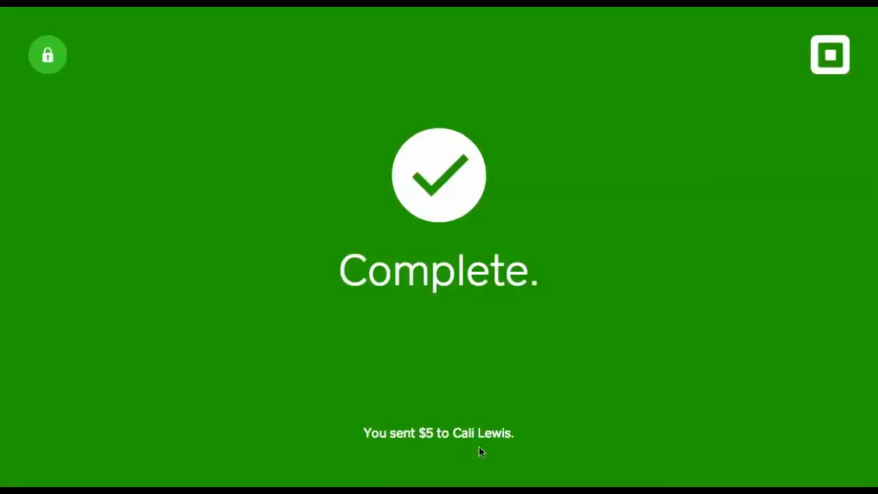
{"action": "mouse_move", "coordinate": [693, 460]}
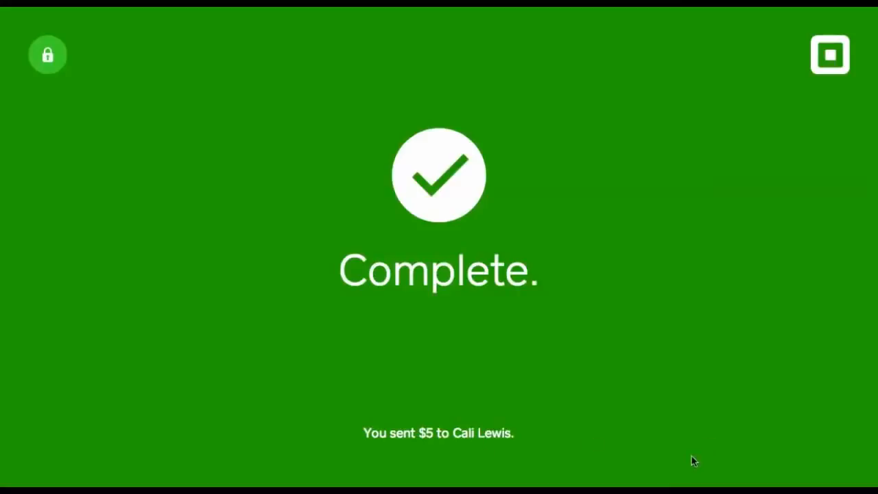
{"action": "mouse_move", "coordinate": [696, 457]}
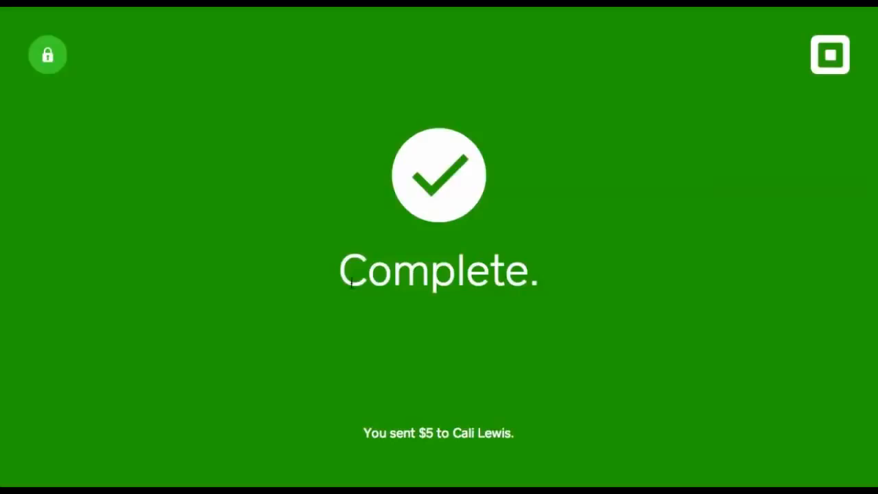
{"action": "mouse_move", "coordinate": [171, 96]}
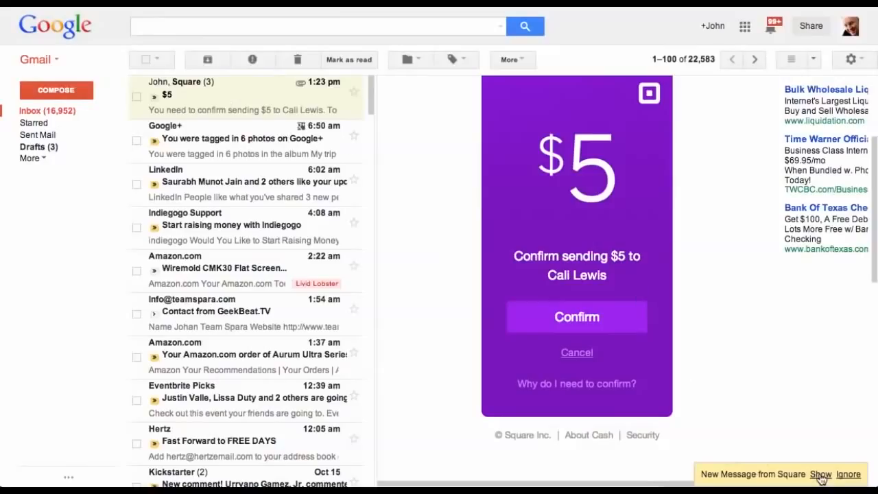
Load Square's new message and scroll to the 'You sent $5' receipt
{"action": "left_click", "coordinate": [576, 316]}
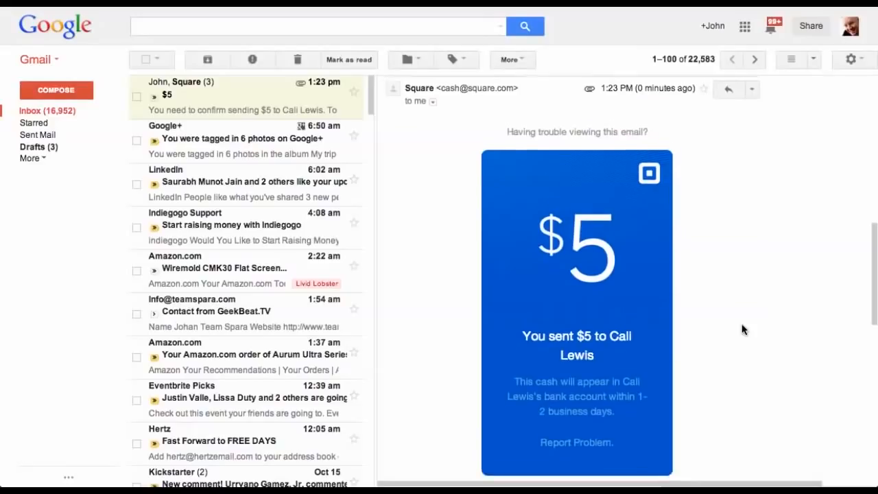
{"action": "scroll", "scroll_direction": "down", "scroll_amount": 3}
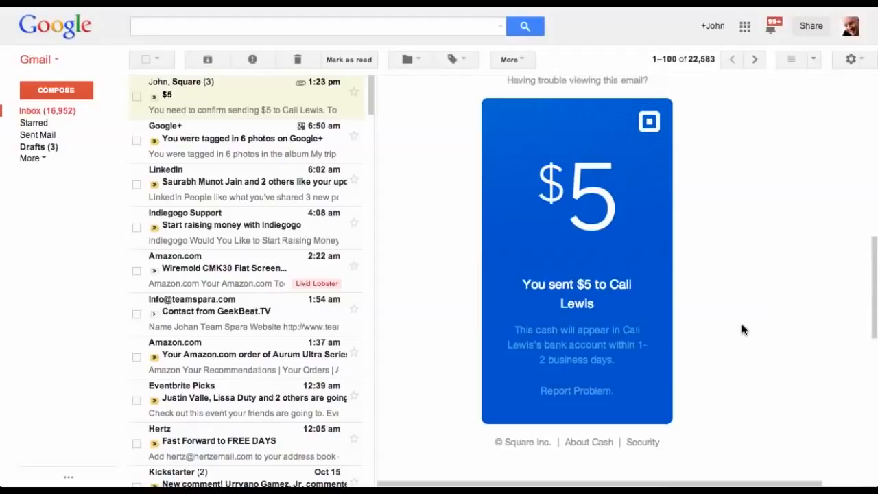
{"action": "mouse_move", "coordinate": [436, 240]}
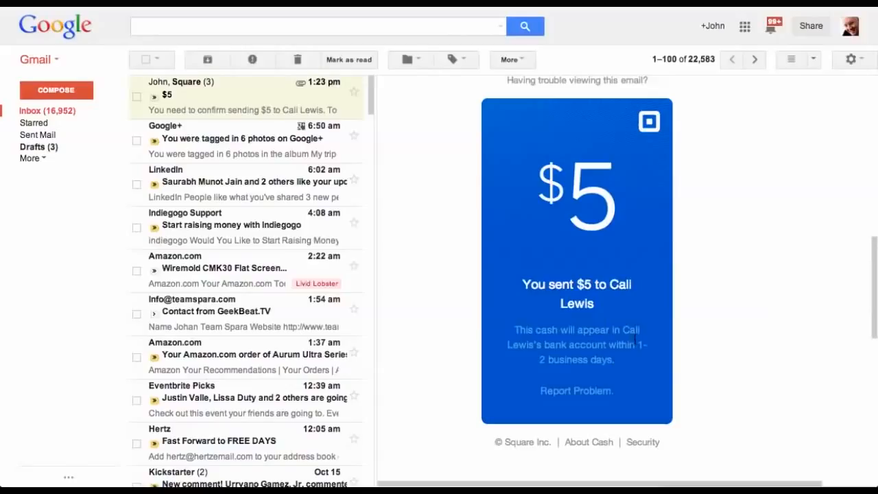
{"action": "mouse_move", "coordinate": [689, 350]}
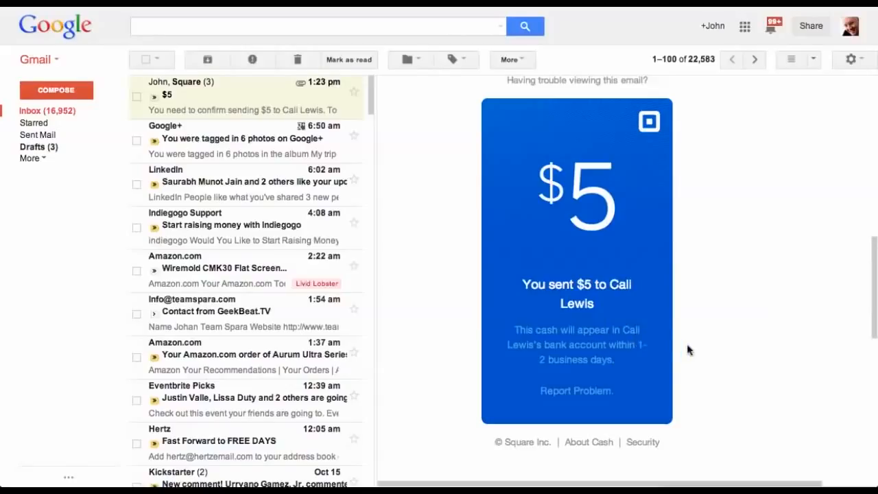
{"action": "mouse_move", "coordinate": [726, 355]}
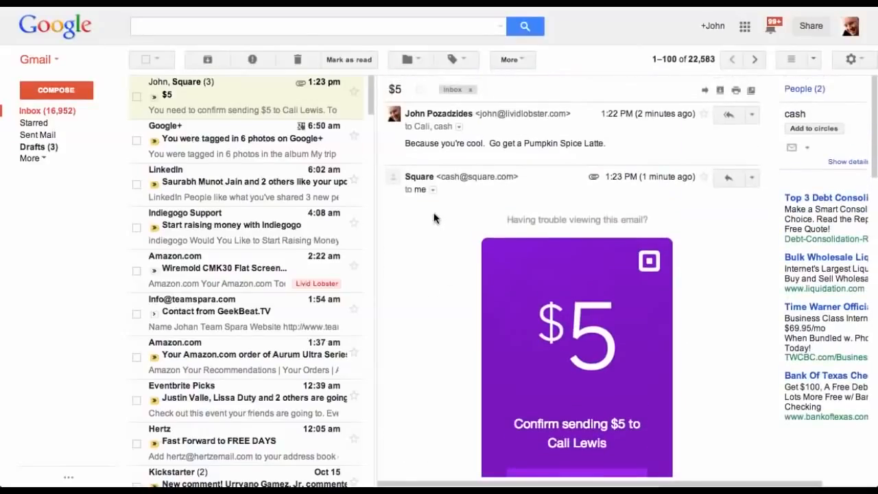
{"action": "scroll", "scroll_direction": "down", "scroll_amount": 3}
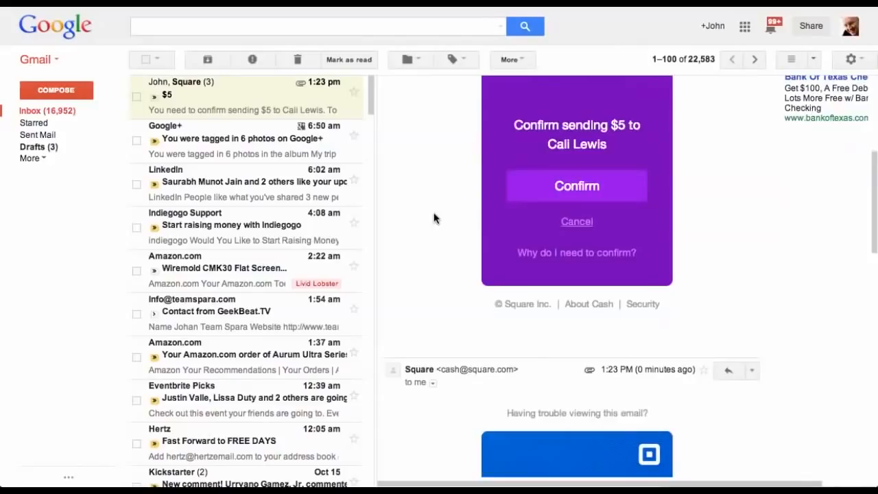
{"action": "left_click", "coordinate": [576, 185]}
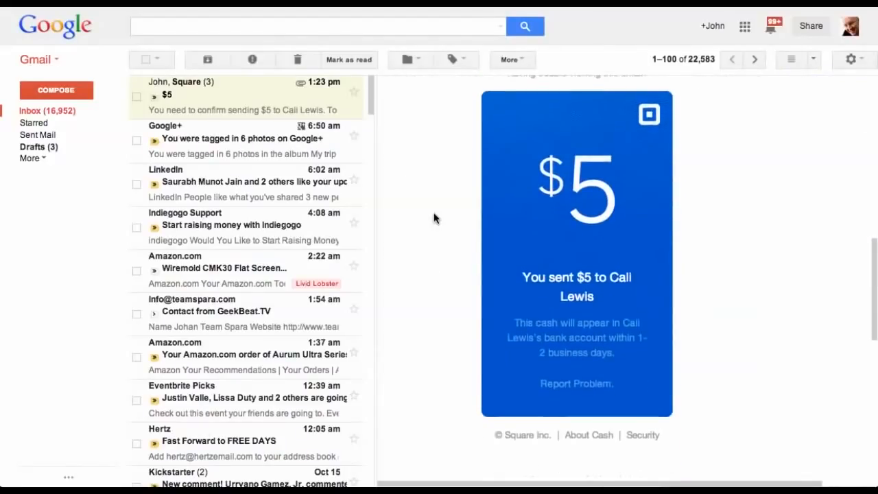